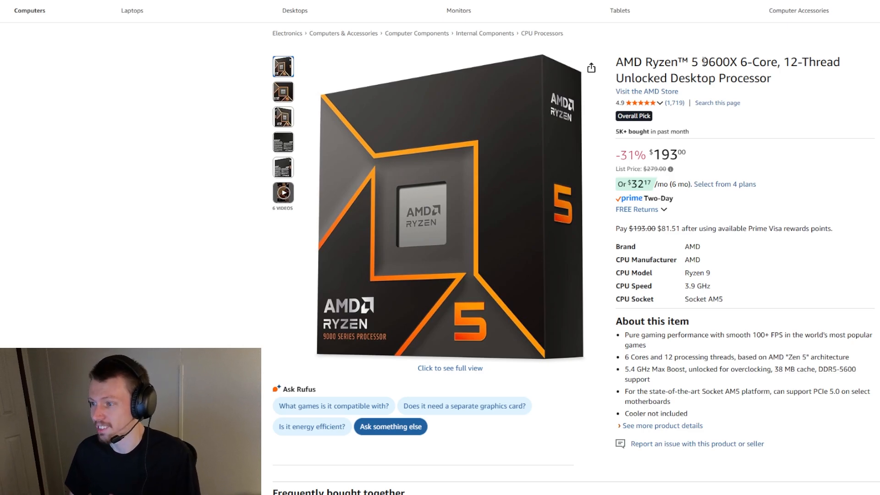
# Step: Bring up the AMD Ryzen 7 7800X3D listing to read its price and About this item details
pyautogui.doubleClick(703, 62)
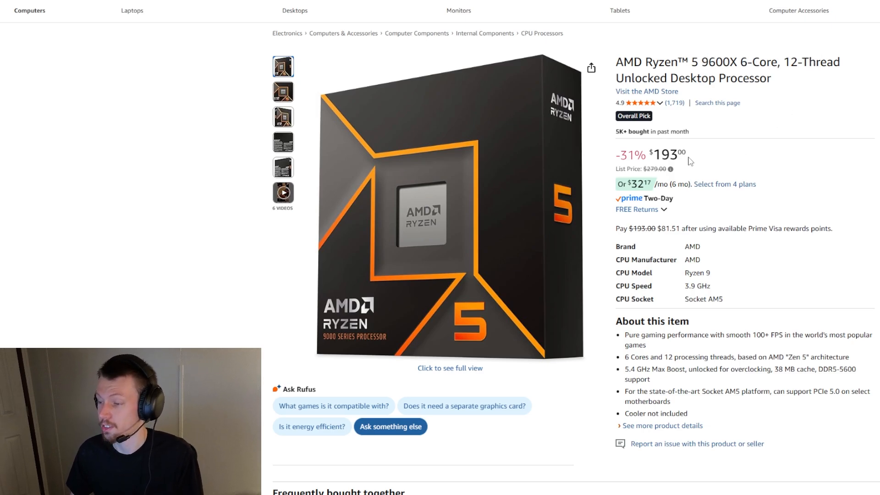
pyautogui.doubleClick(668, 154)
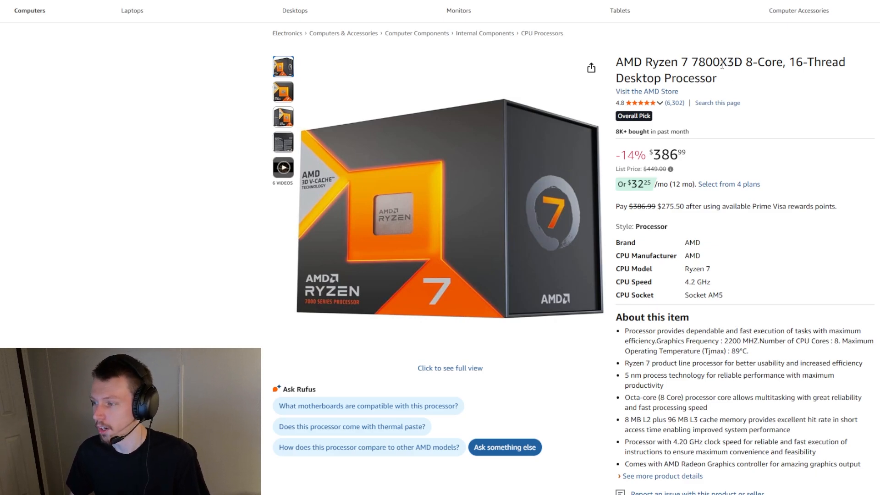
pyautogui.moveTo(749, 82)
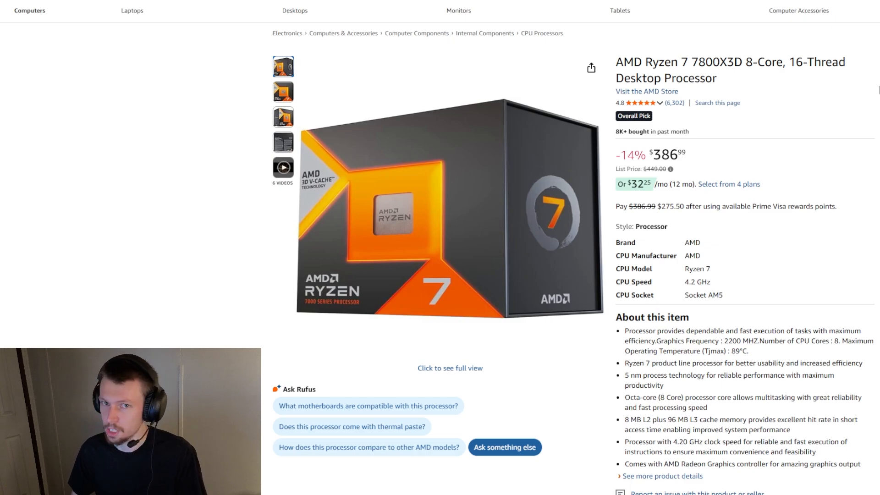
pyautogui.moveTo(777, 101)
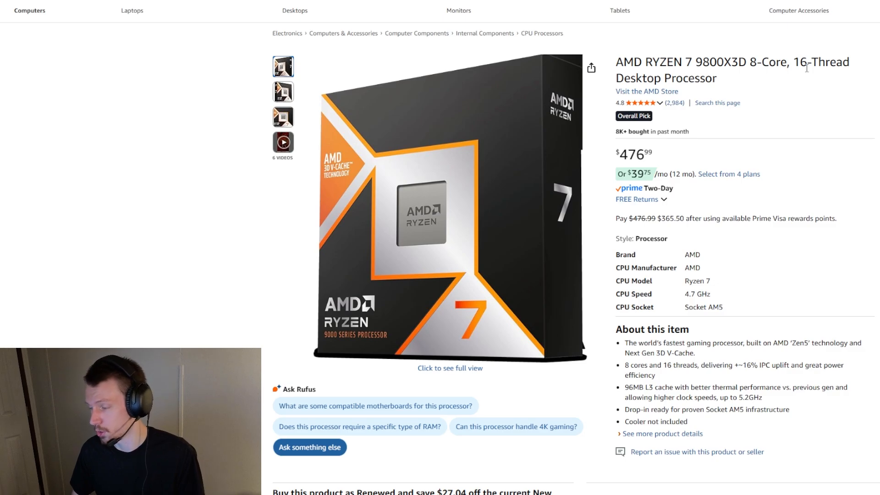
# Step: Bring up the Ryzen 7 9800X3D listing showing $476.99, 8 cores, 16 threads, 4.7 GHz, Socket AM5
pyautogui.doubleClick(633, 154)
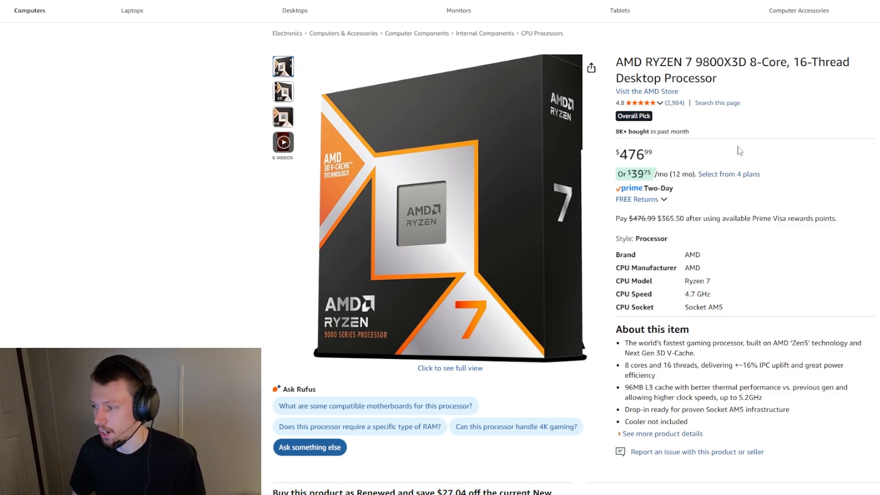
pyautogui.moveTo(772, 111)
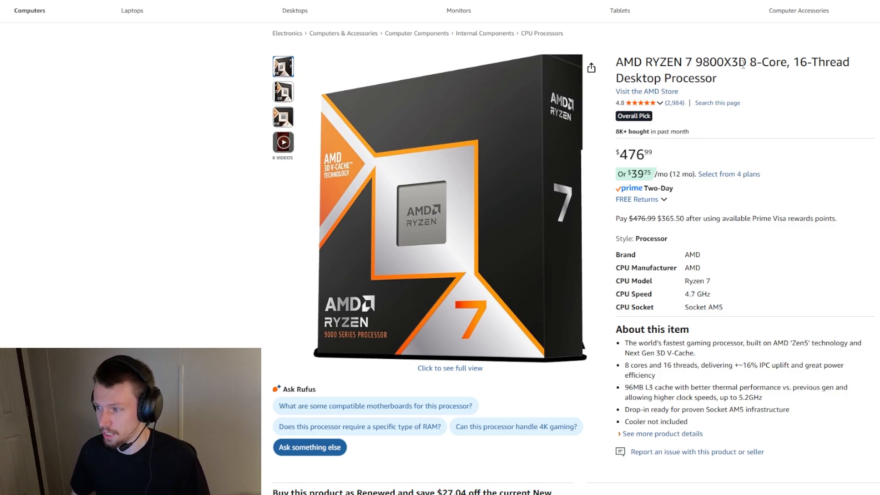
pyautogui.moveTo(759, 90)
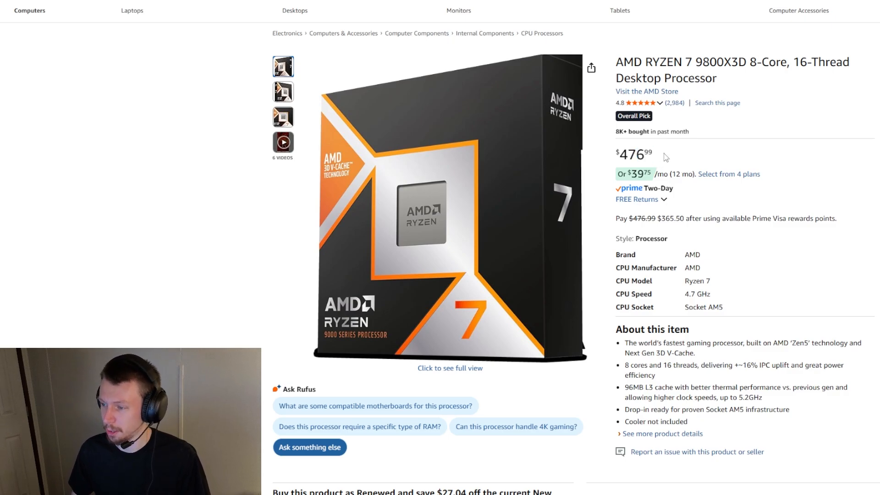
pyautogui.moveTo(745, 122)
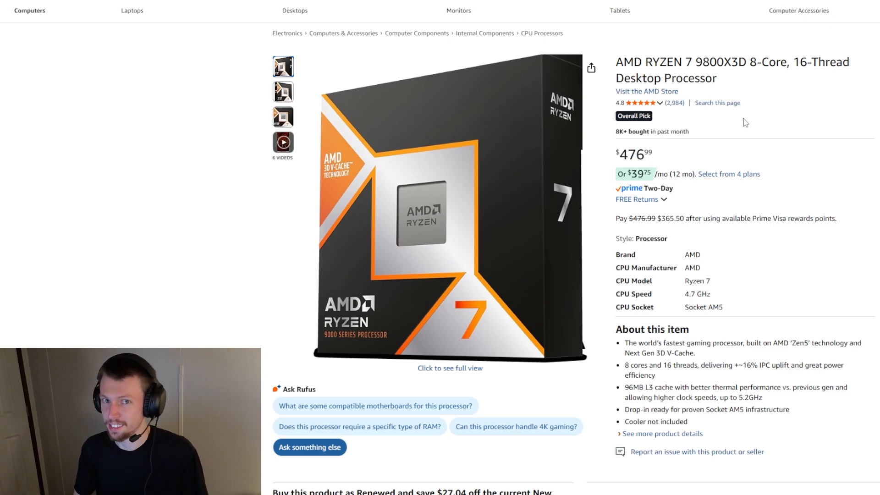